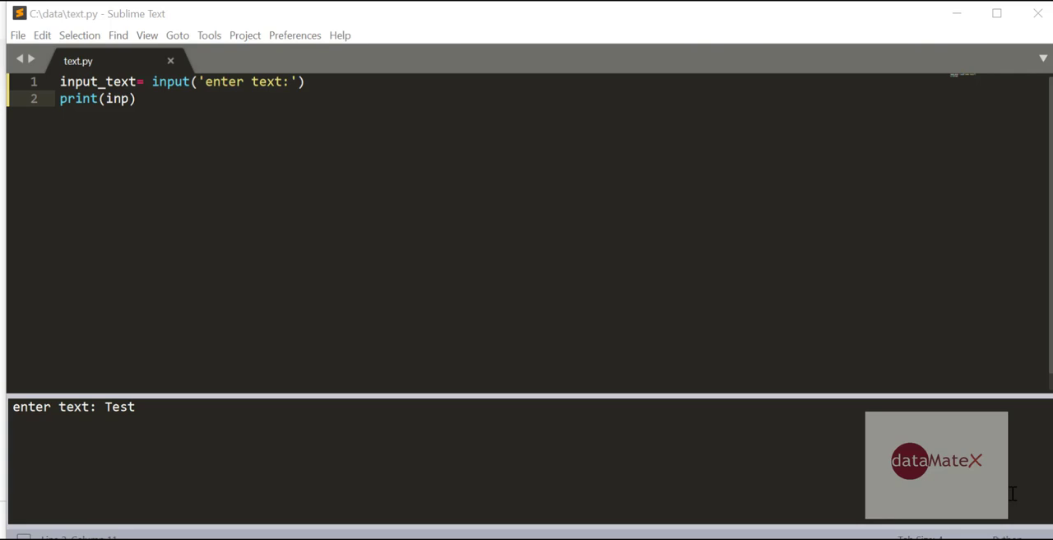
{"action": "mouse_move", "coordinate": [439, 231]}
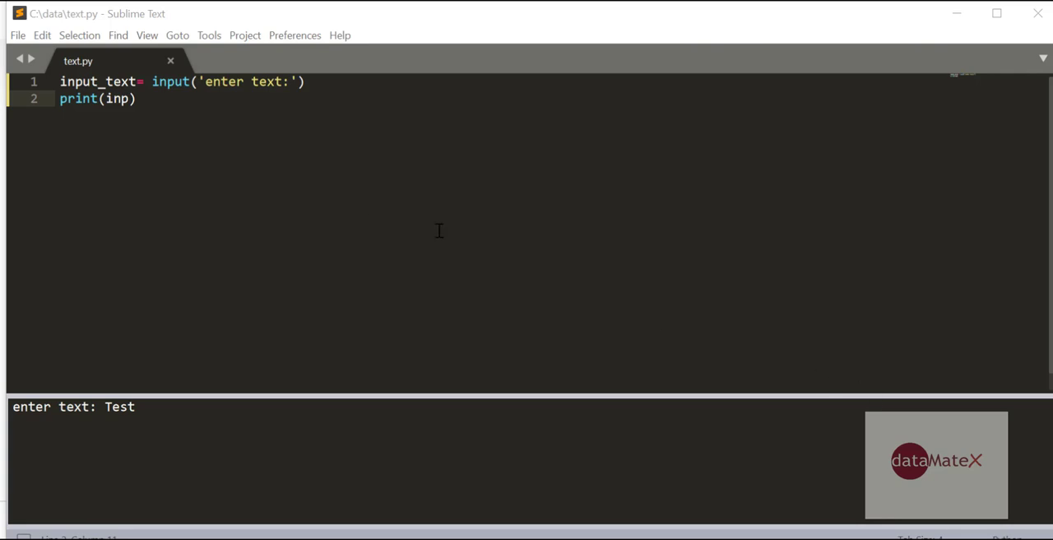
{"action": "mouse_move", "coordinate": [194, 112]}
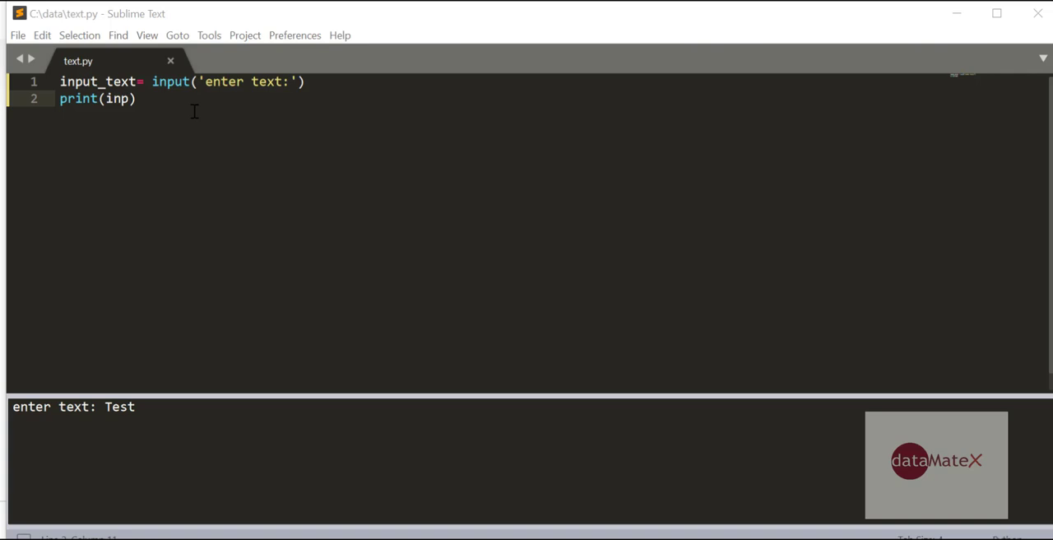
{"action": "mouse_move", "coordinate": [276, 131]}
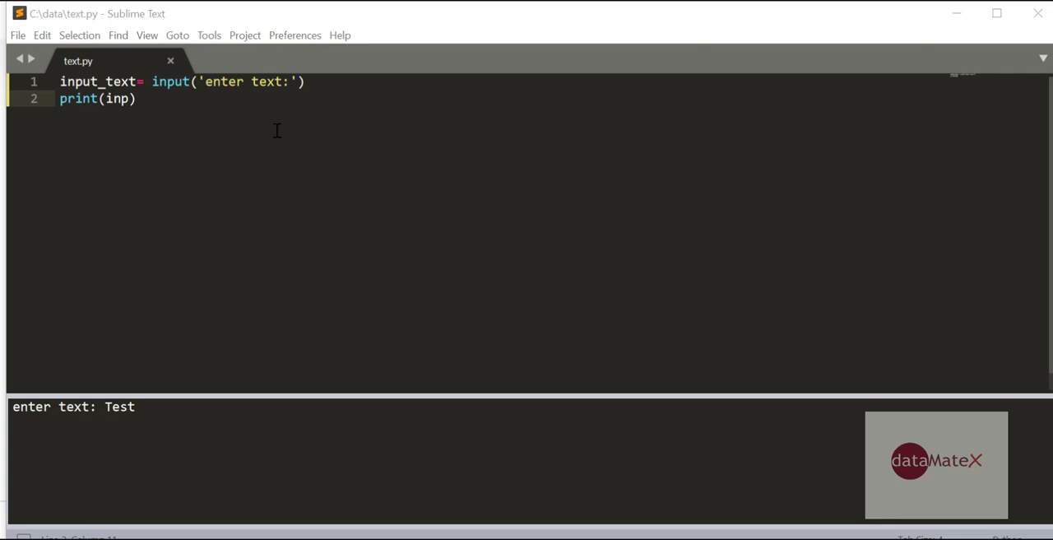
{"action": "mouse_move", "coordinate": [224, 109]}
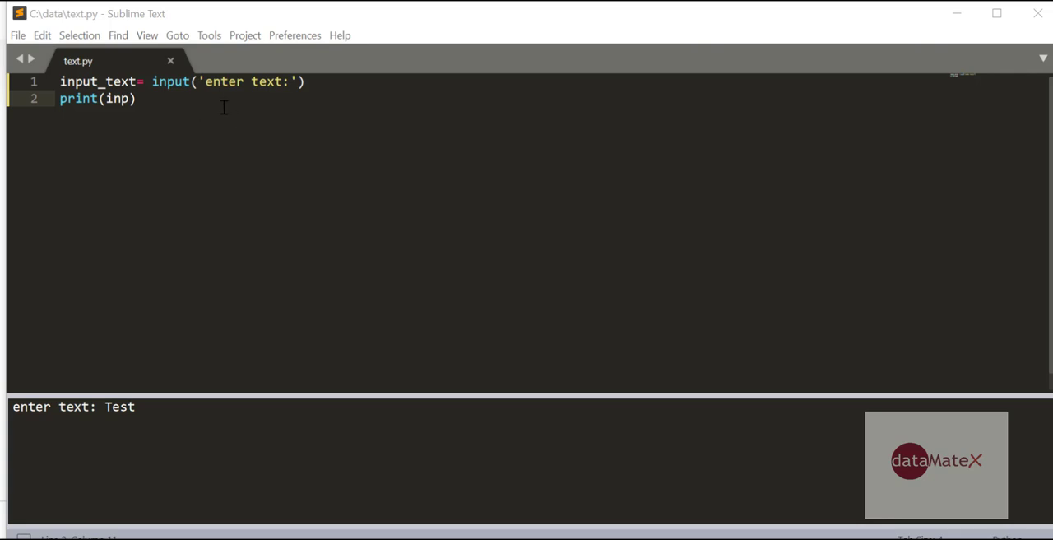
{"action": "mouse_move", "coordinate": [158, 418]}
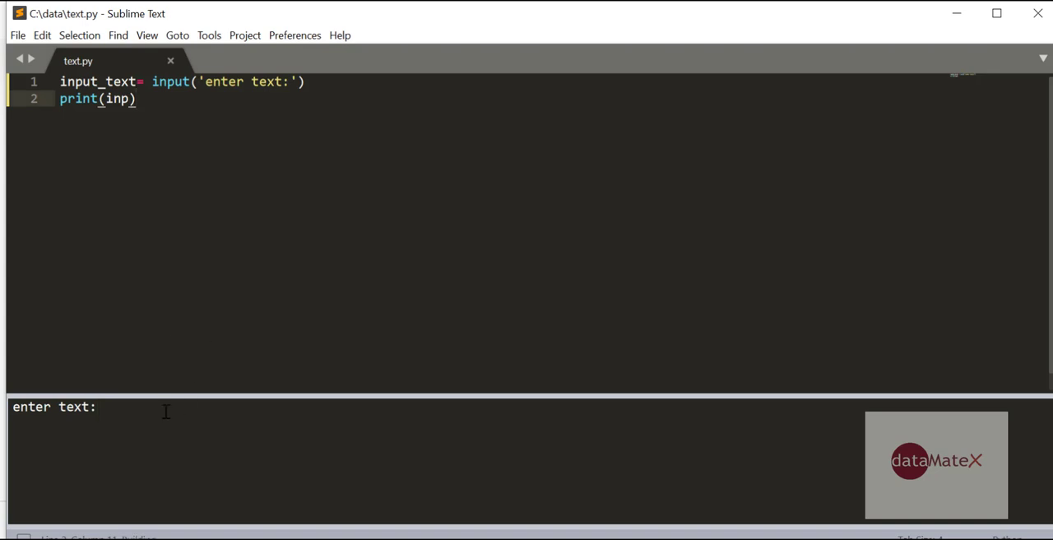
- Enter 'Test' at the script's 'enter text:' prompt in the build output and submit it
{"action": "type", "text": "Tes"}
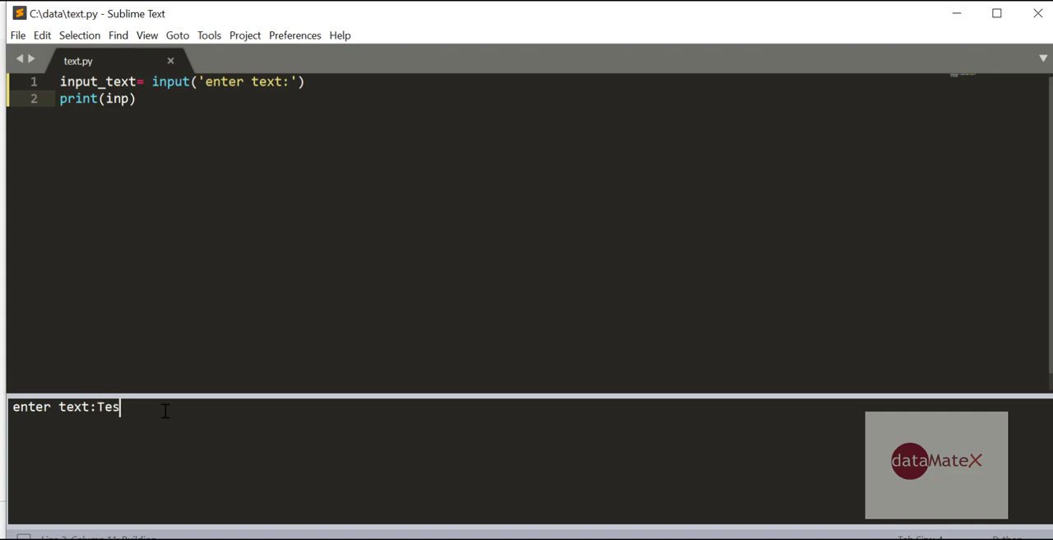
{"action": "key", "text": "enter"}
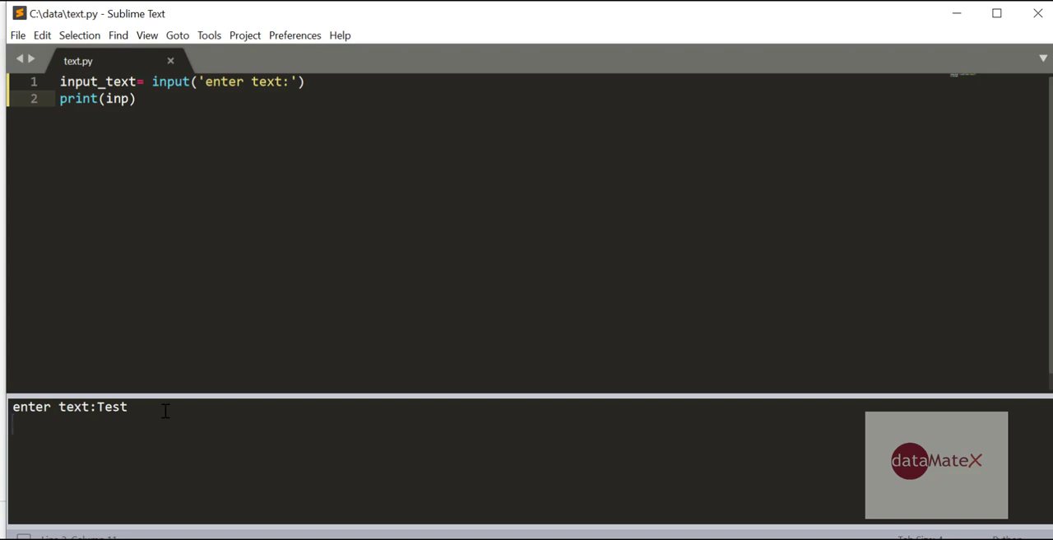
{"action": "key", "text": "enter"}
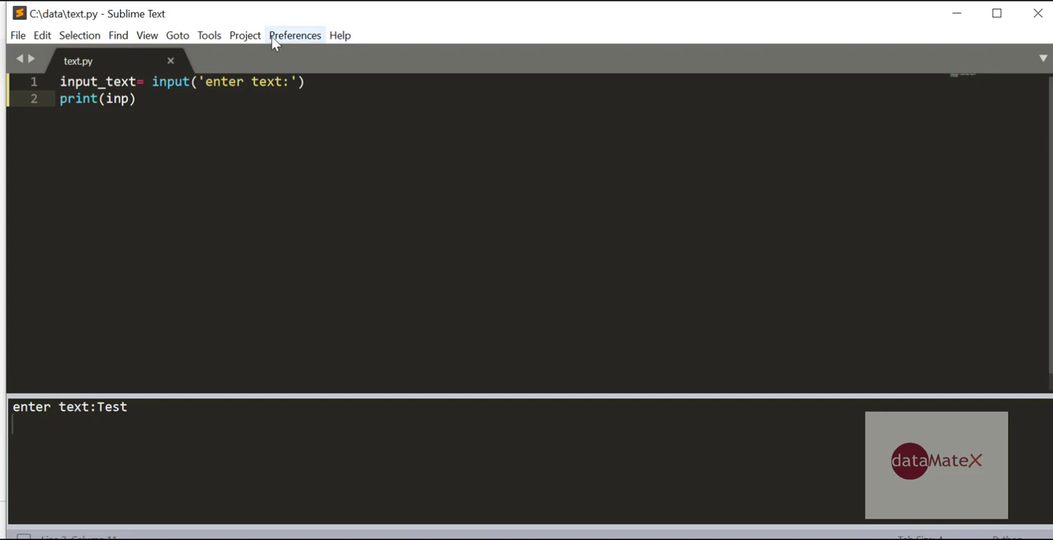
- Reach the Package Control command list from the Preferences menu
{"action": "left_click", "coordinate": [295, 34]}
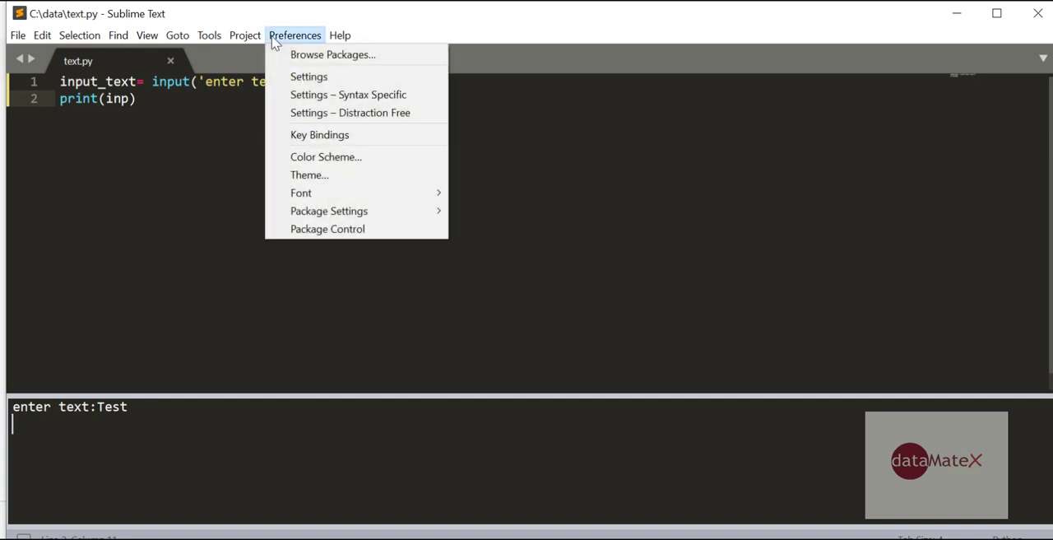
{"action": "mouse_move", "coordinate": [328, 228]}
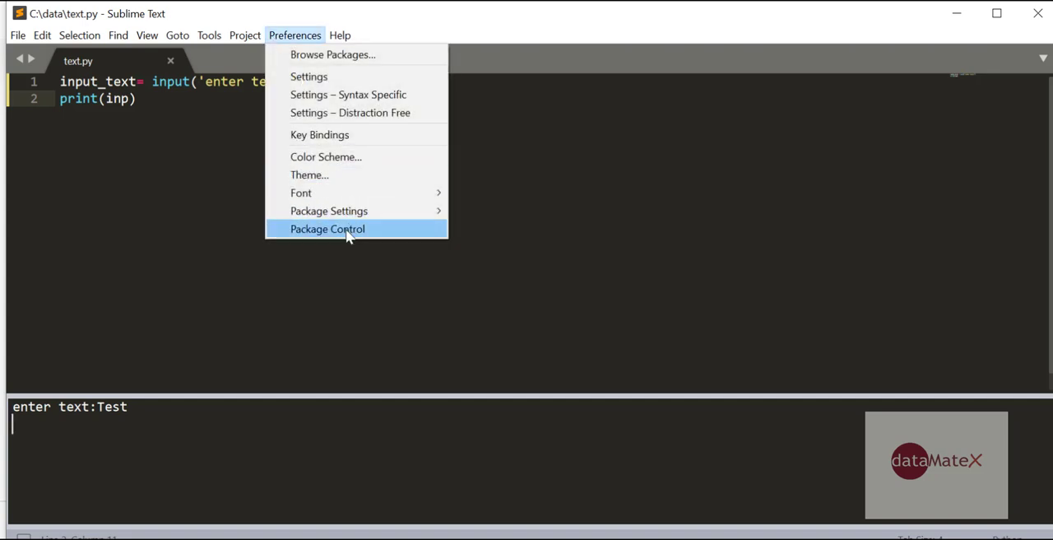
{"action": "mouse_move", "coordinate": [329, 211]}
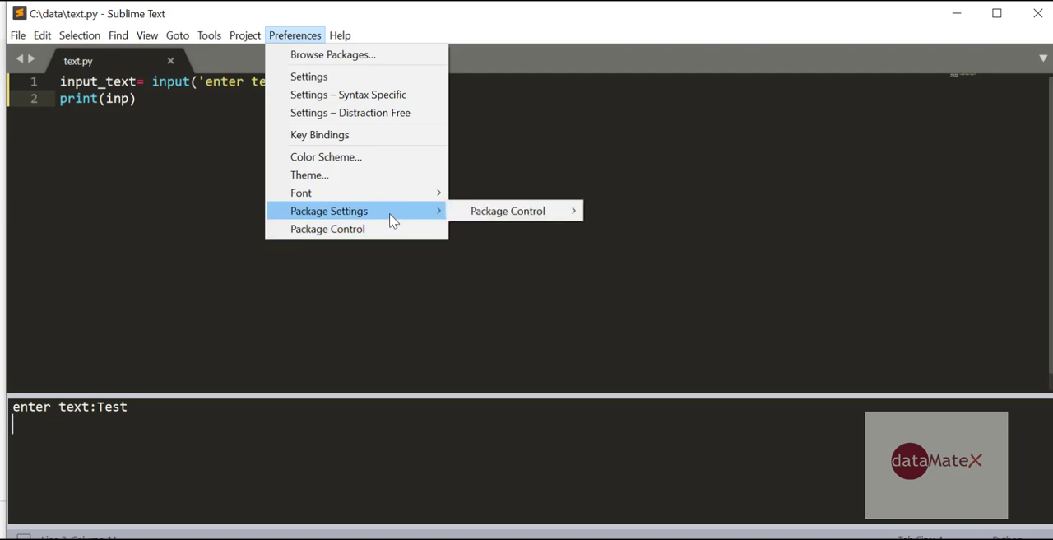
{"action": "mouse_move", "coordinate": [507, 210]}
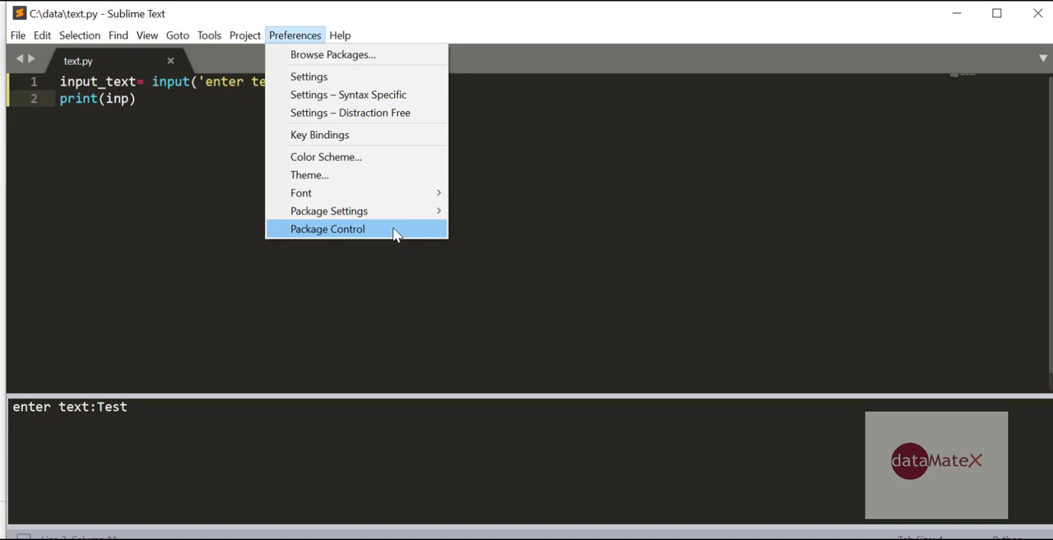
{"action": "left_click", "coordinate": [327, 229]}
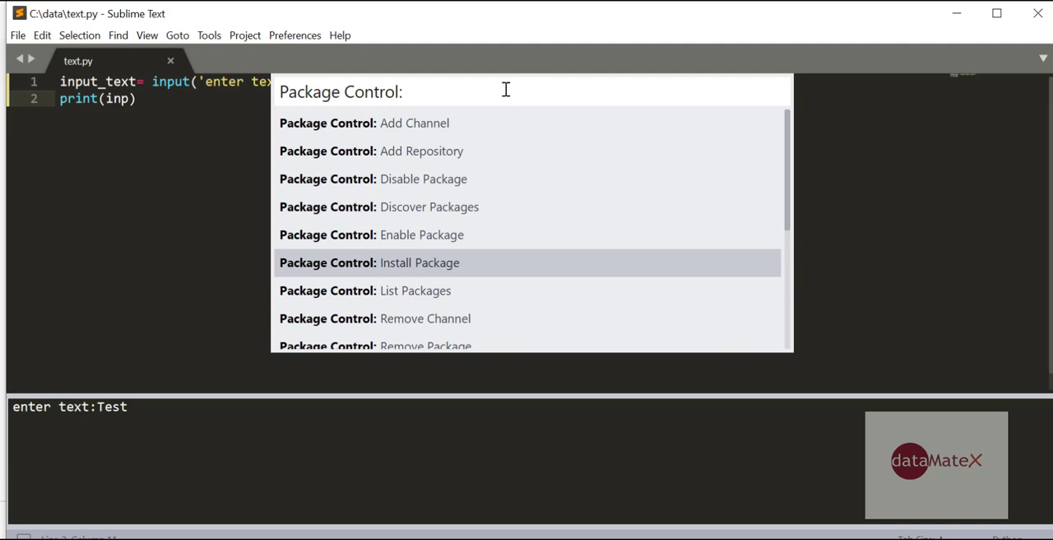
- Choose Install Package and search 'SublimeRe' to install SublimeREPL
{"action": "type", "text": "I"}
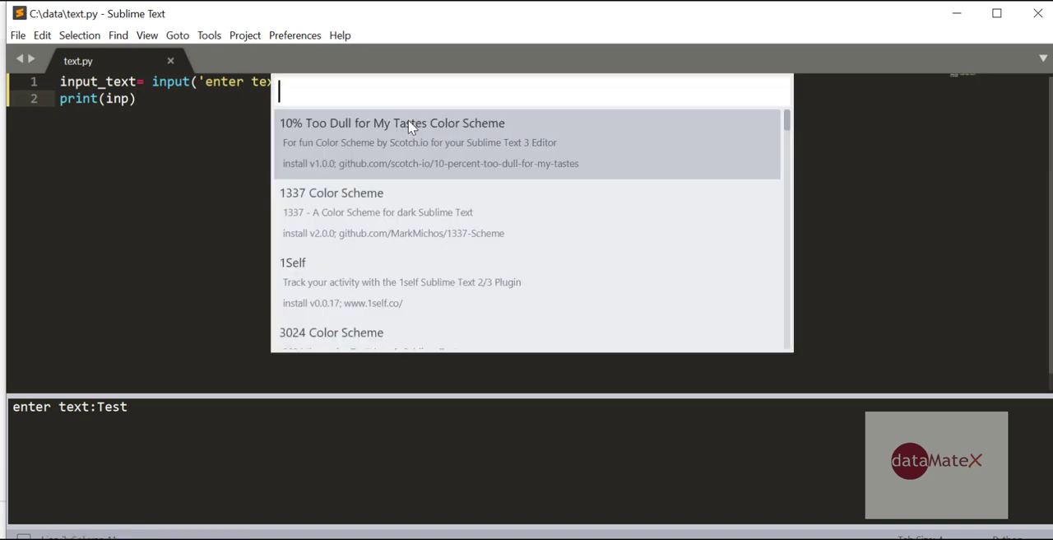
{"action": "mouse_move", "coordinate": [452, 88]}
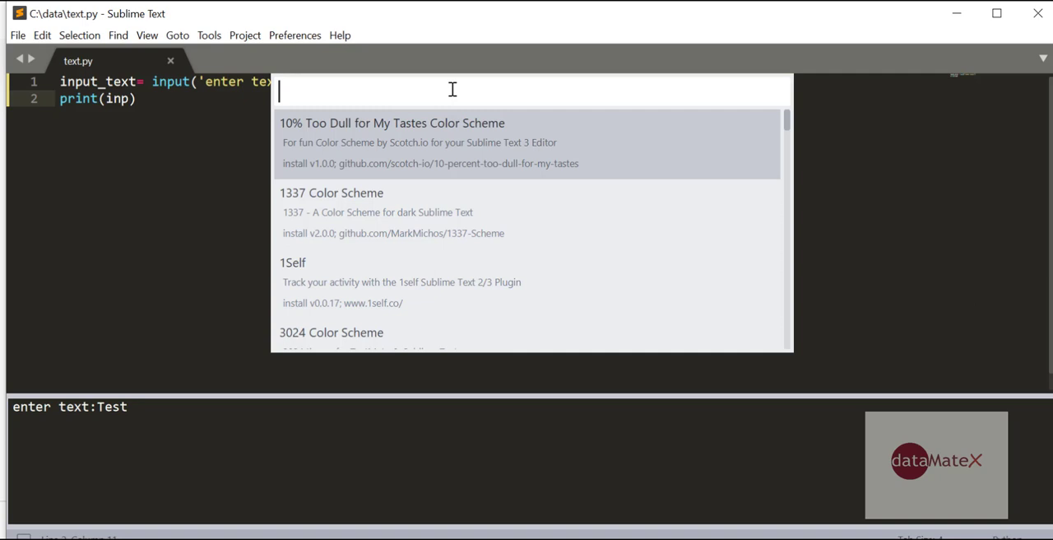
{"action": "type", "text": "S"}
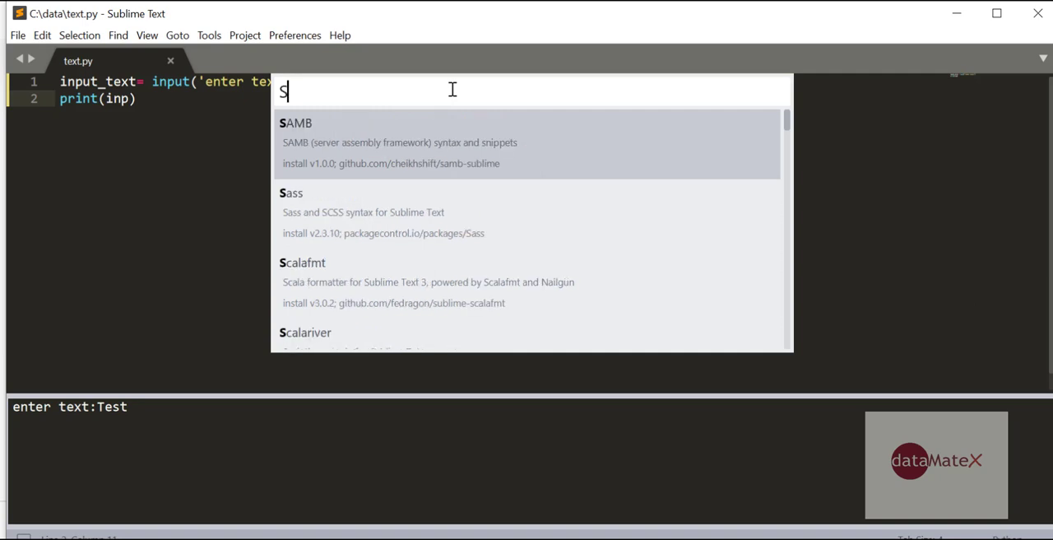
{"action": "type", "text": "ublime"}
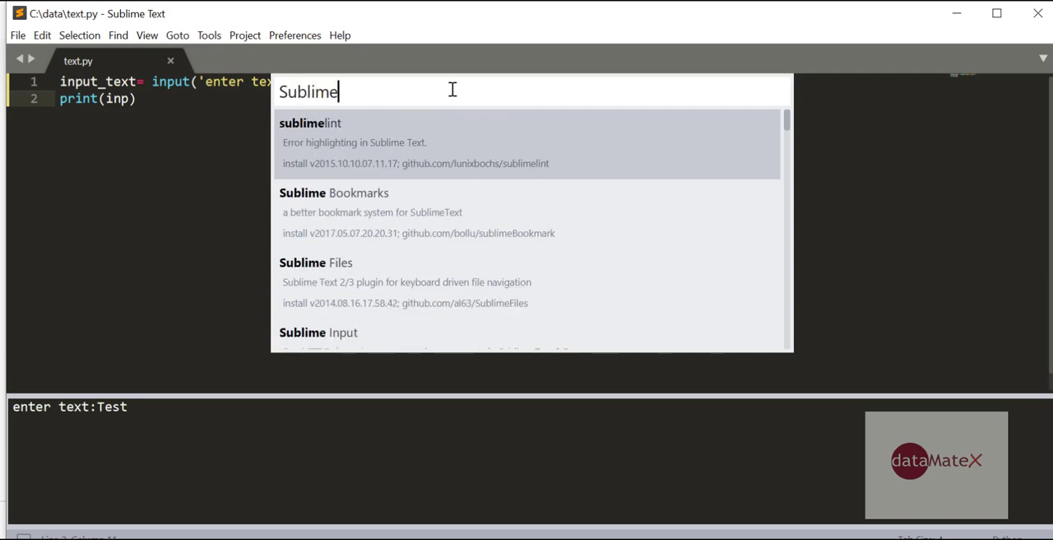
{"action": "type", "text": "R"}
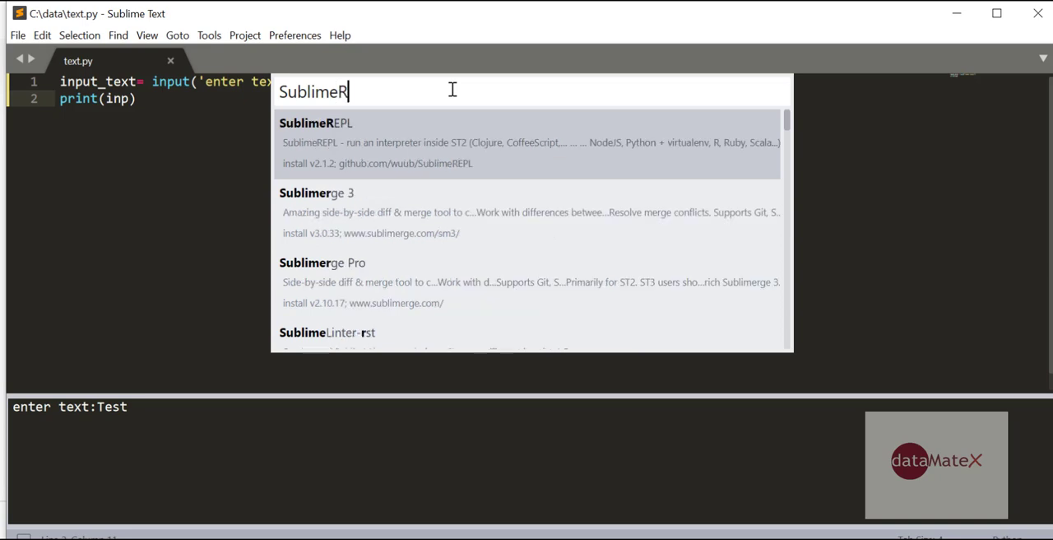
{"action": "type", "text": "e"}
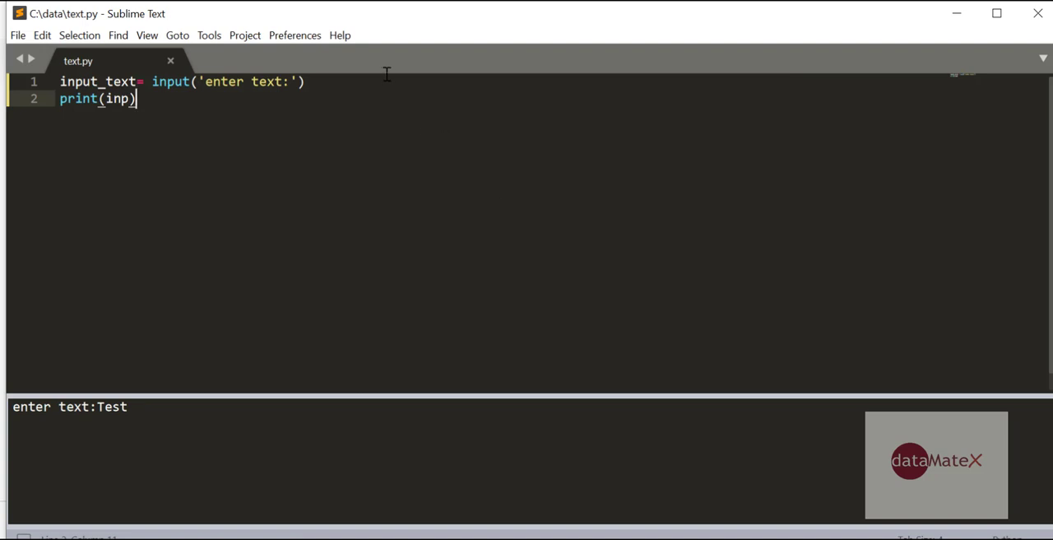
{"action": "mouse_move", "coordinate": [295, 35]}
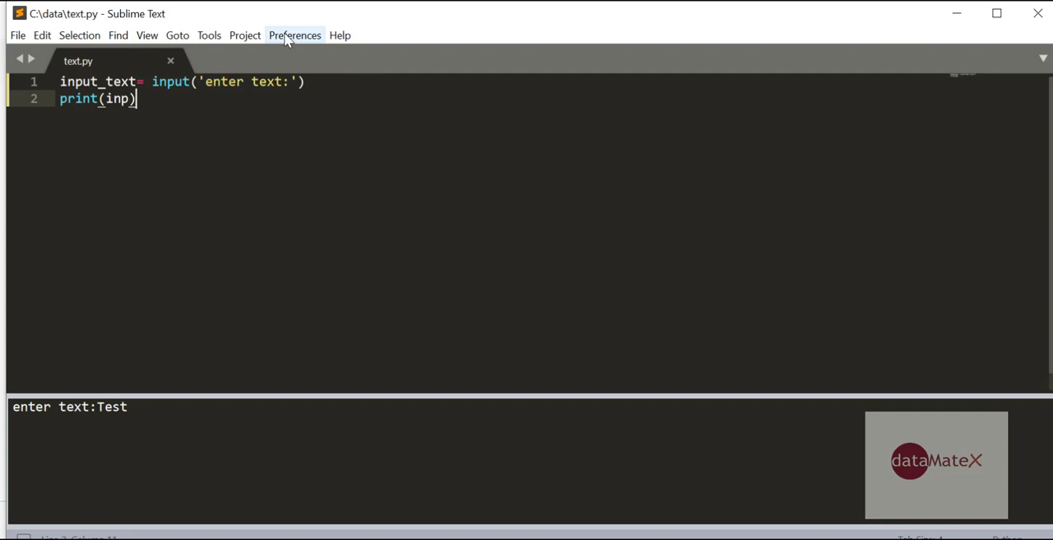
- Check Preferences > Package Settings for the SublimeREPL entry, then leave the menu
{"action": "left_click", "coordinate": [294, 34]}
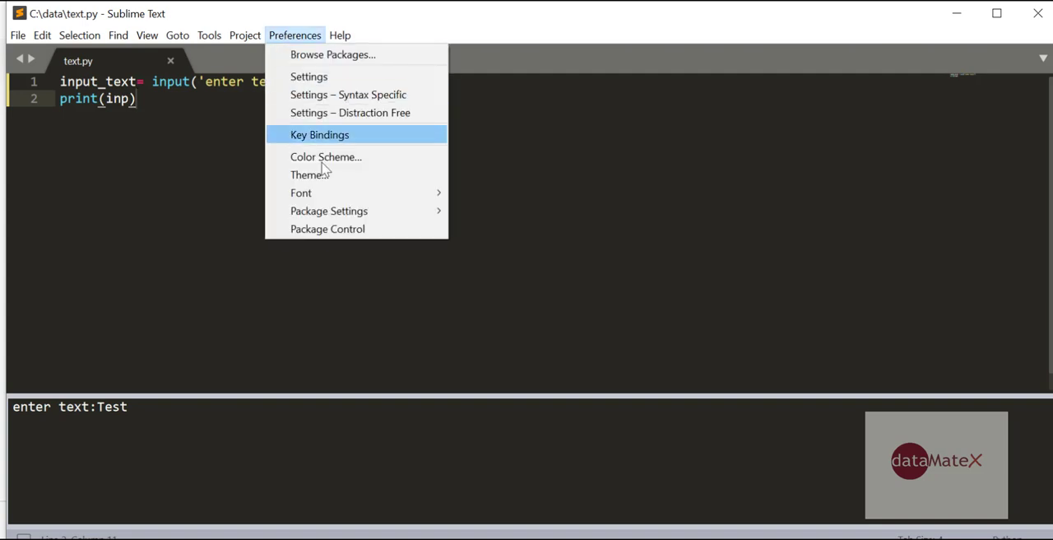
{"action": "mouse_move", "coordinate": [330, 211]}
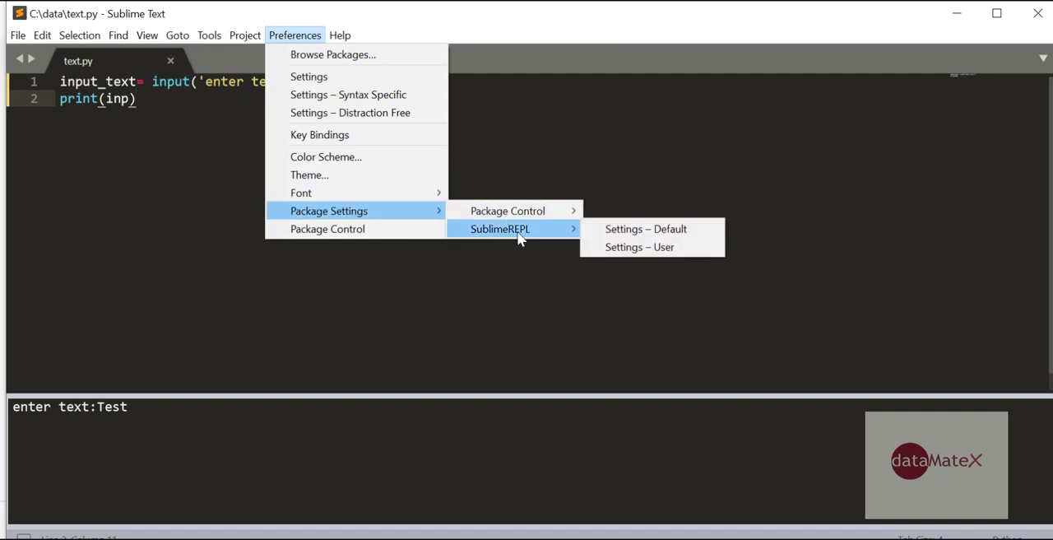
{"action": "mouse_move", "coordinate": [514, 240]}
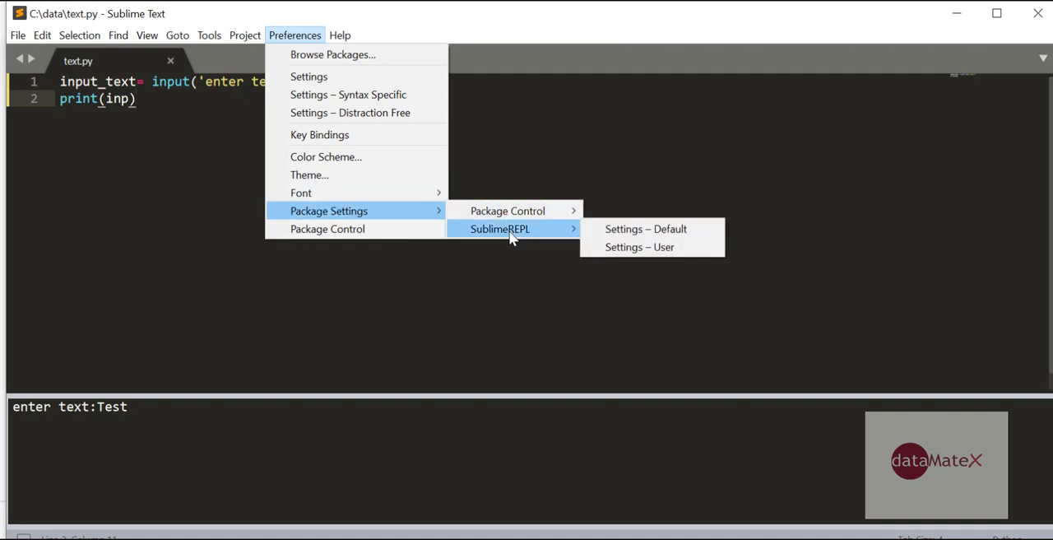
{"action": "left_click", "coordinate": [244, 35]}
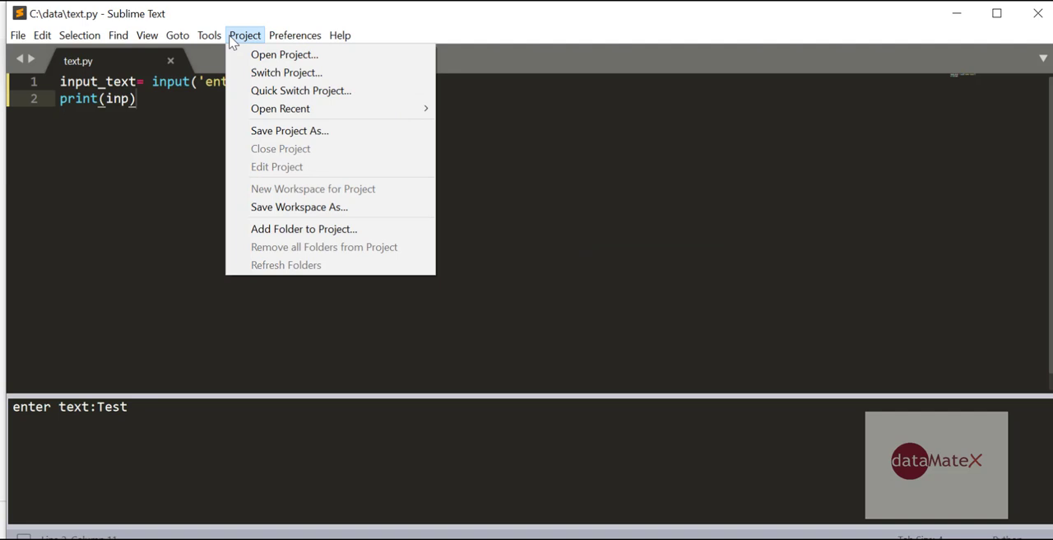
- Browse Tools > SublimeREPL > Python to find 'Python - RUN current file'
{"action": "left_click", "coordinate": [209, 34]}
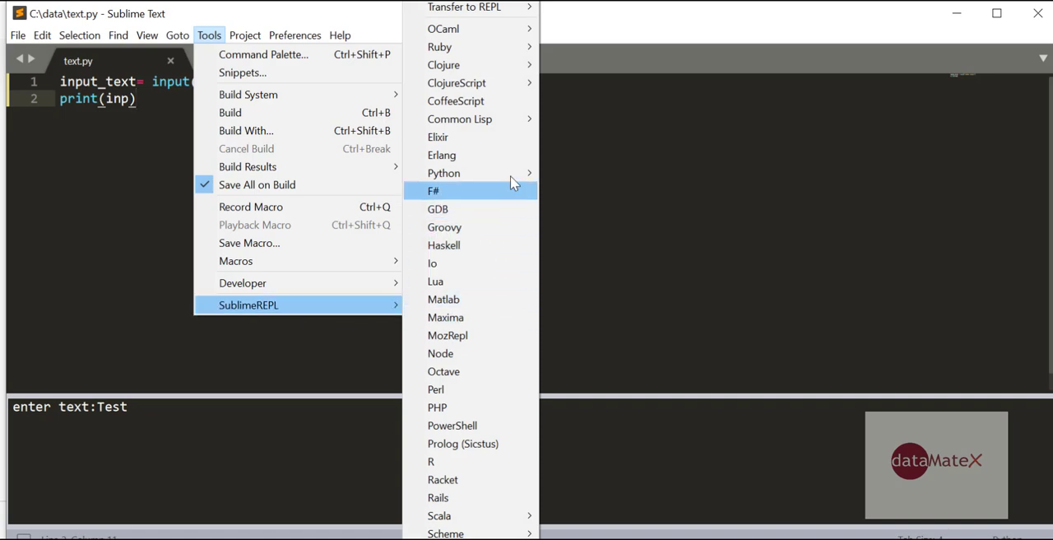
{"action": "mouse_move", "coordinate": [445, 173]}
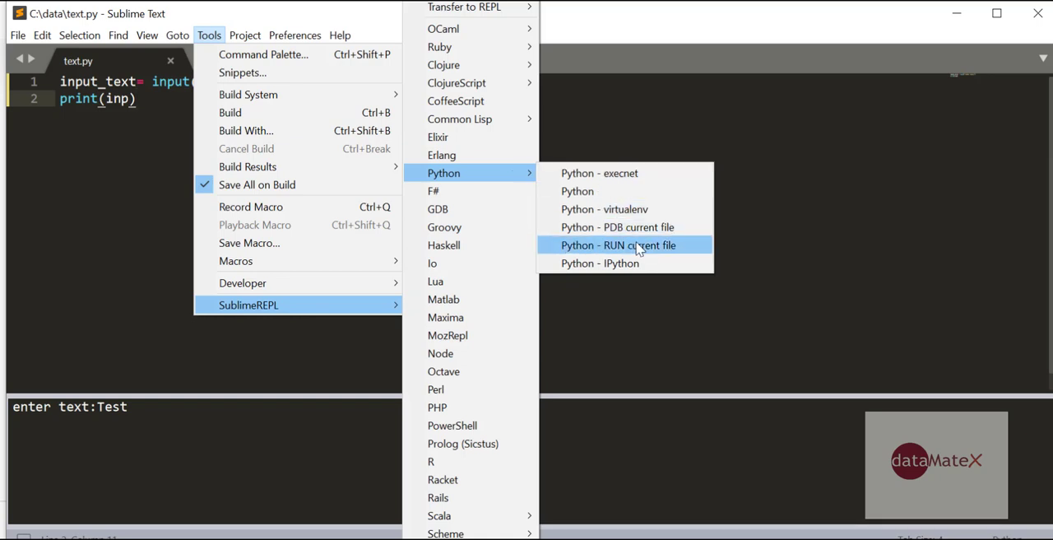
{"action": "mouse_move", "coordinate": [639, 248]}
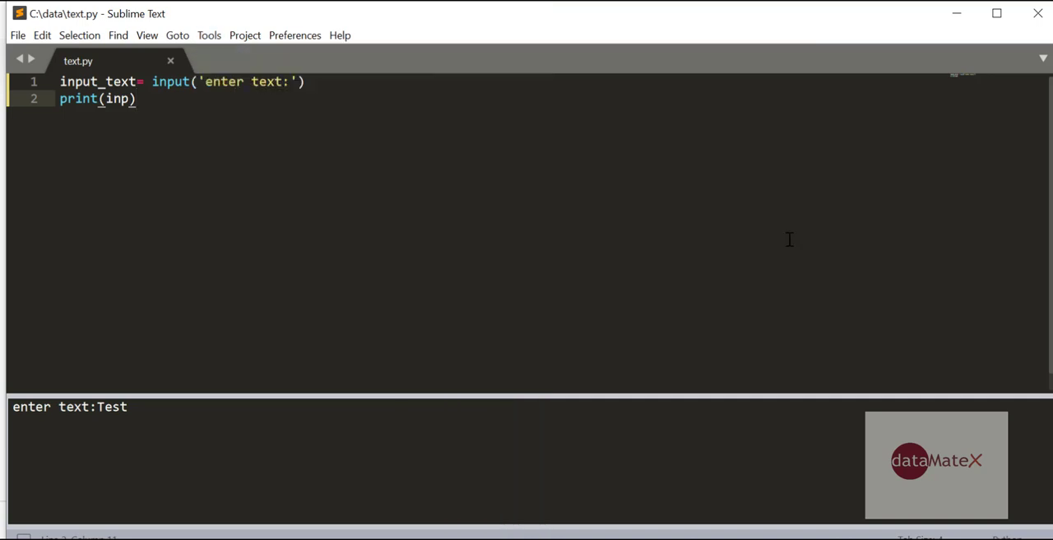
{"action": "mouse_move", "coordinate": [599, 229]}
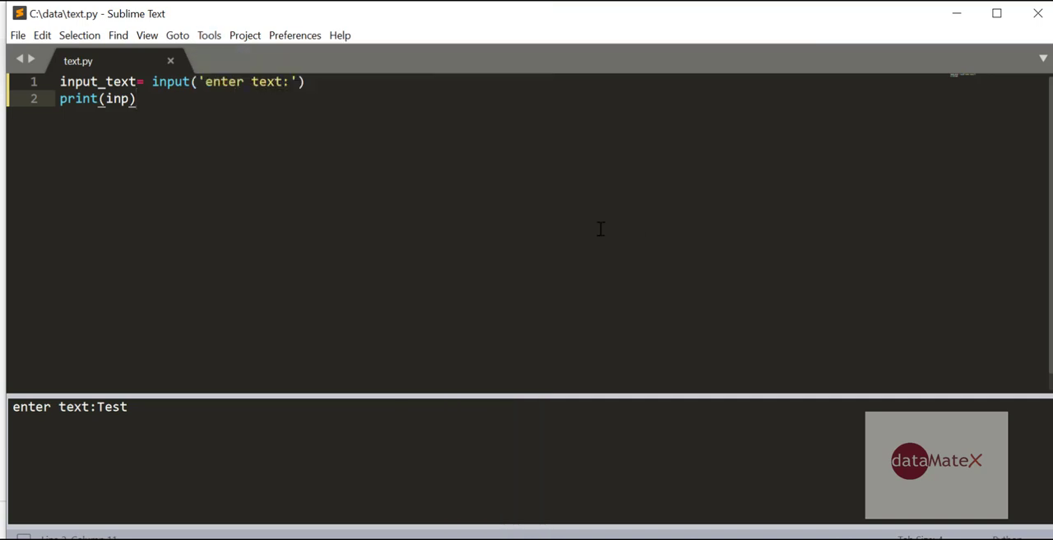
{"action": "mouse_move", "coordinate": [457, 145]}
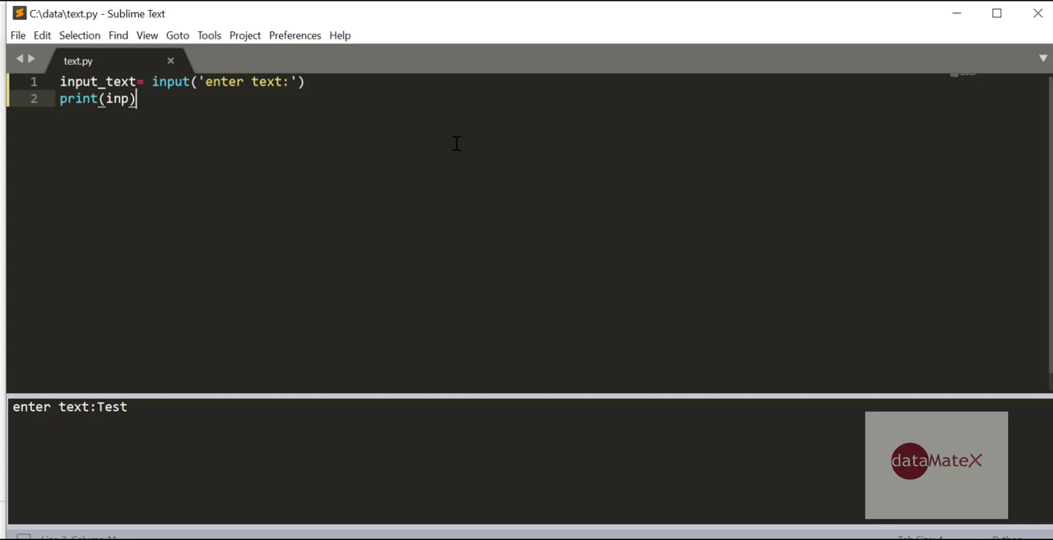
{"action": "mouse_move", "coordinate": [339, 79]}
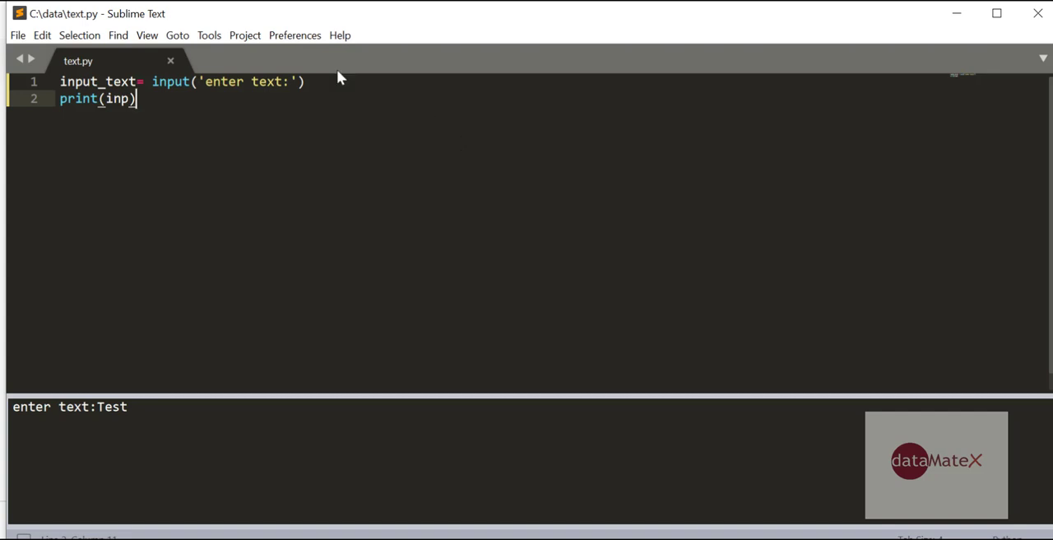
- Bring up the Preferences menu to locate the Key Bindings entry
{"action": "left_click", "coordinate": [293, 35]}
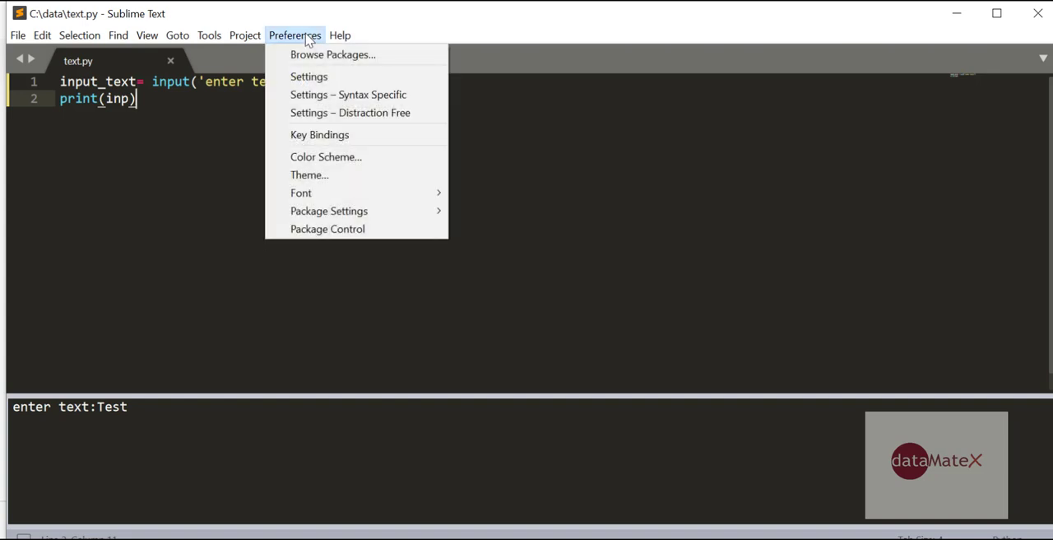
{"action": "mouse_move", "coordinate": [349, 112]}
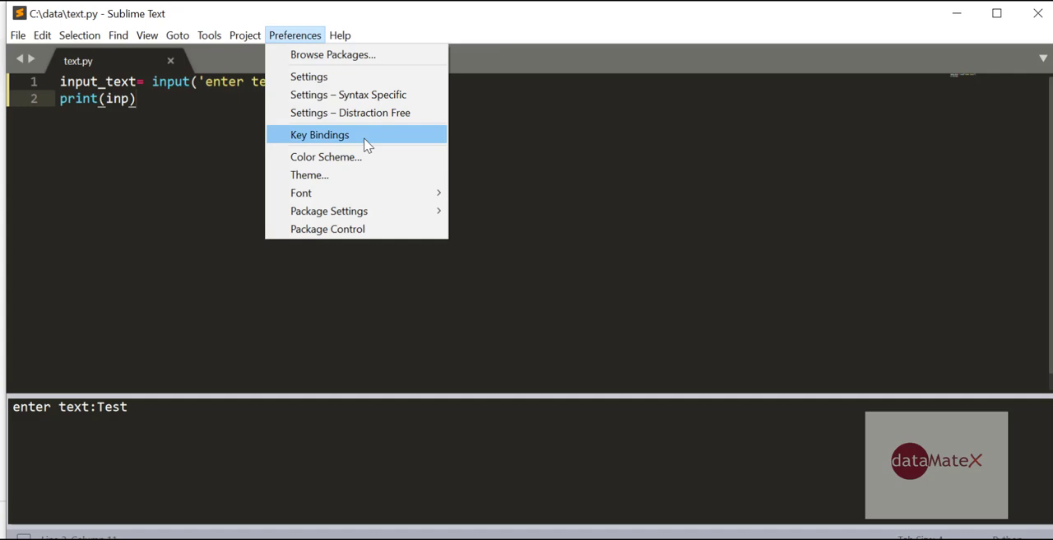
- Open the Key Bindings files and review the user keymap's repl_python_run shortcut
{"action": "left_click", "coordinate": [319, 135]}
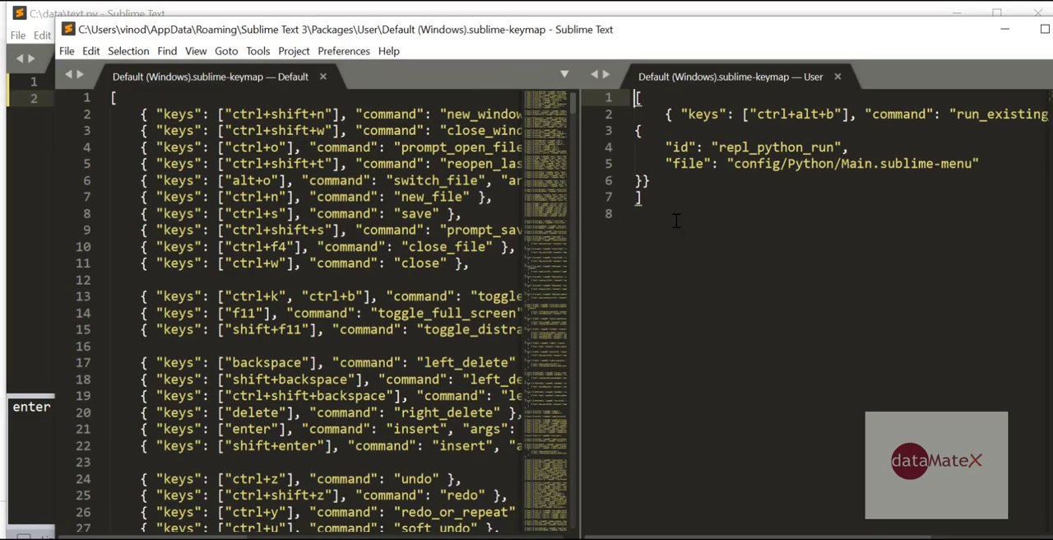
{"action": "mouse_move", "coordinate": [719, 334]}
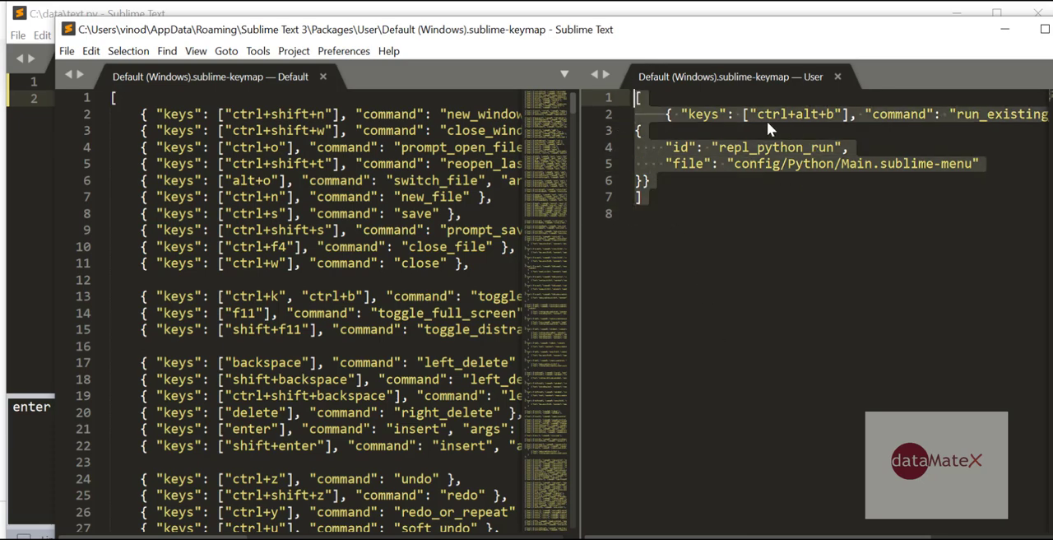
{"action": "mouse_move", "coordinate": [852, 133]}
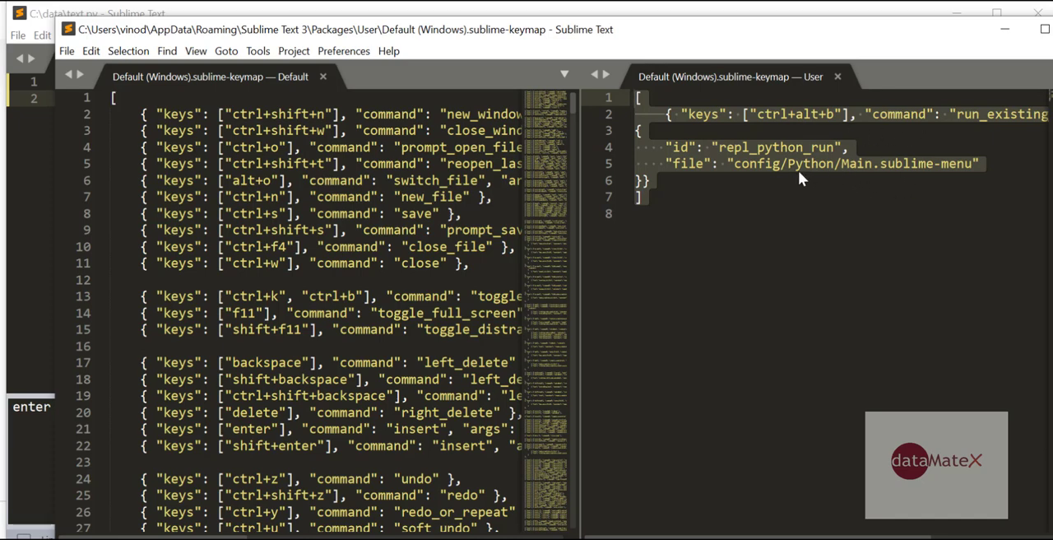
{"action": "mouse_move", "coordinate": [741, 206]}
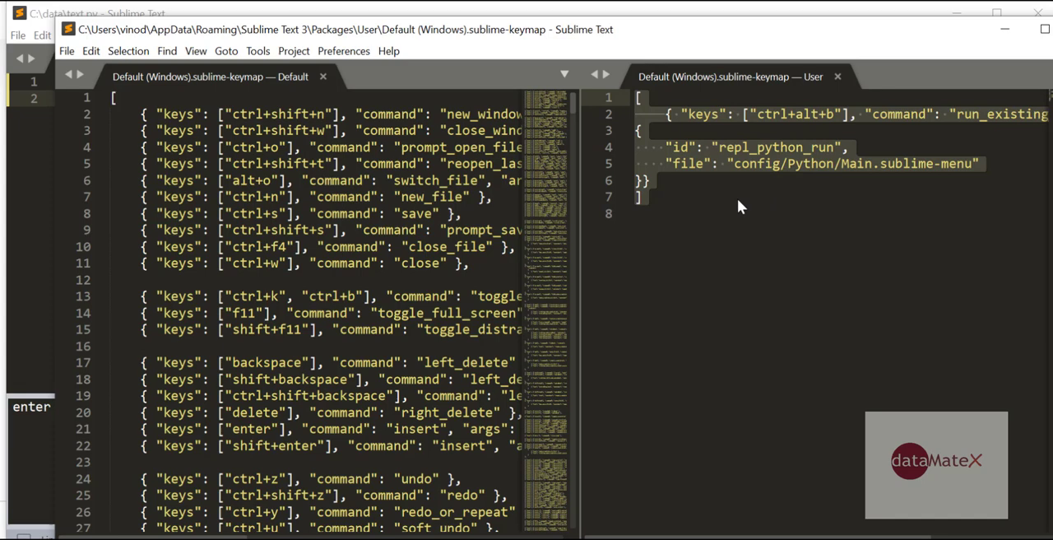
{"action": "mouse_move", "coordinate": [829, 194]}
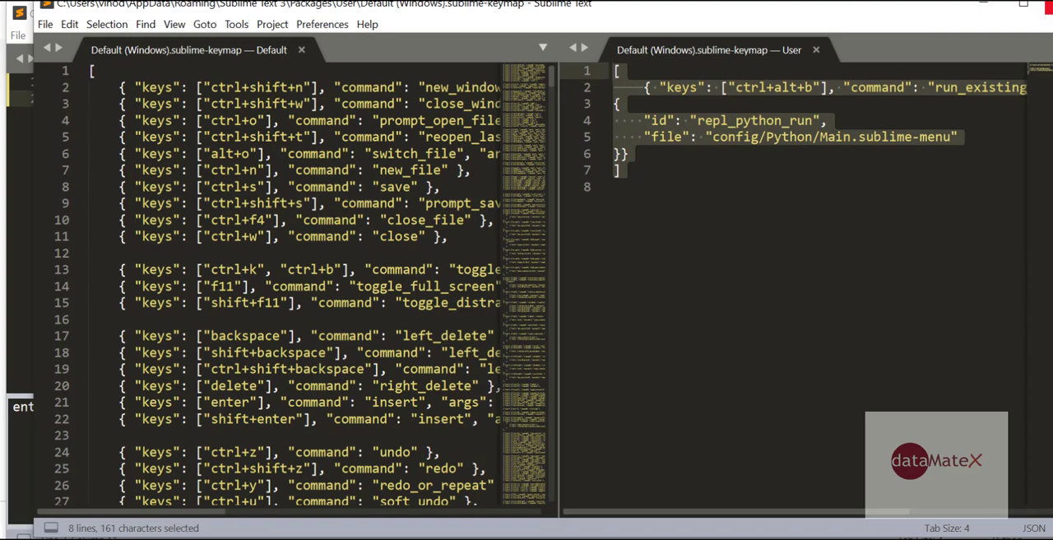
{"action": "scroll", "scroll_direction": "down", "scroll_amount": 3}
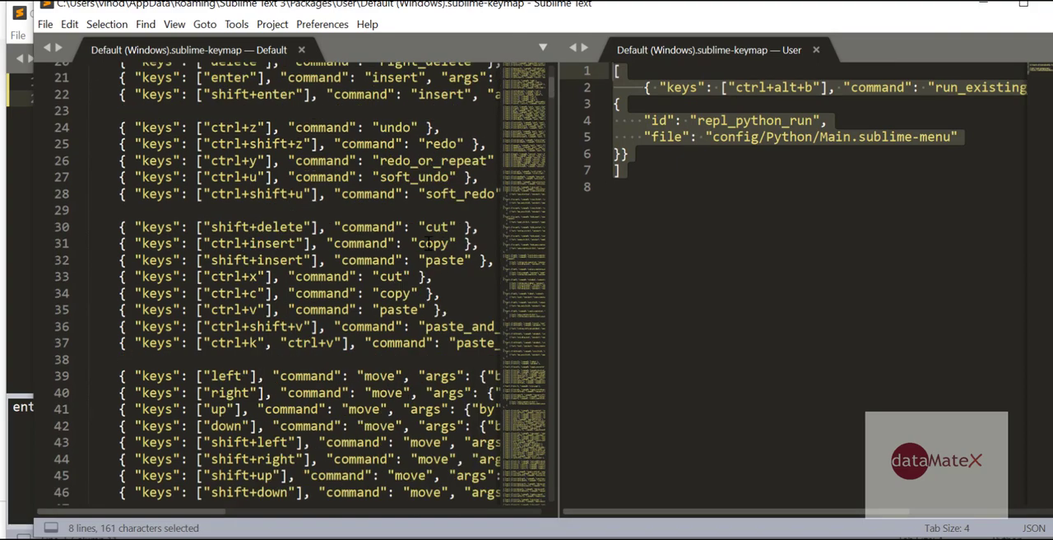
{"action": "scroll", "scroll_direction": "down", "scroll_amount": 3}
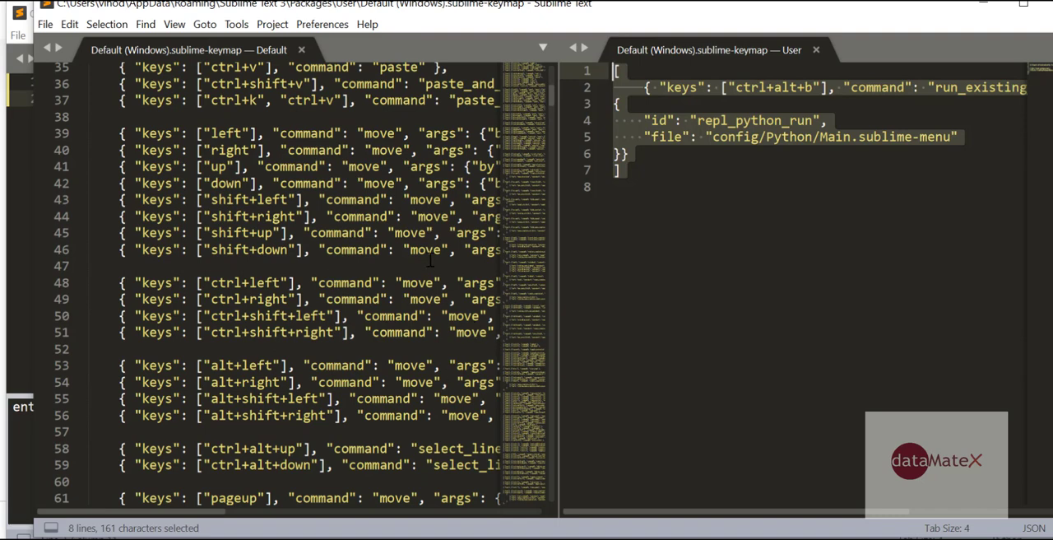
{"action": "mouse_move", "coordinate": [744, 107]}
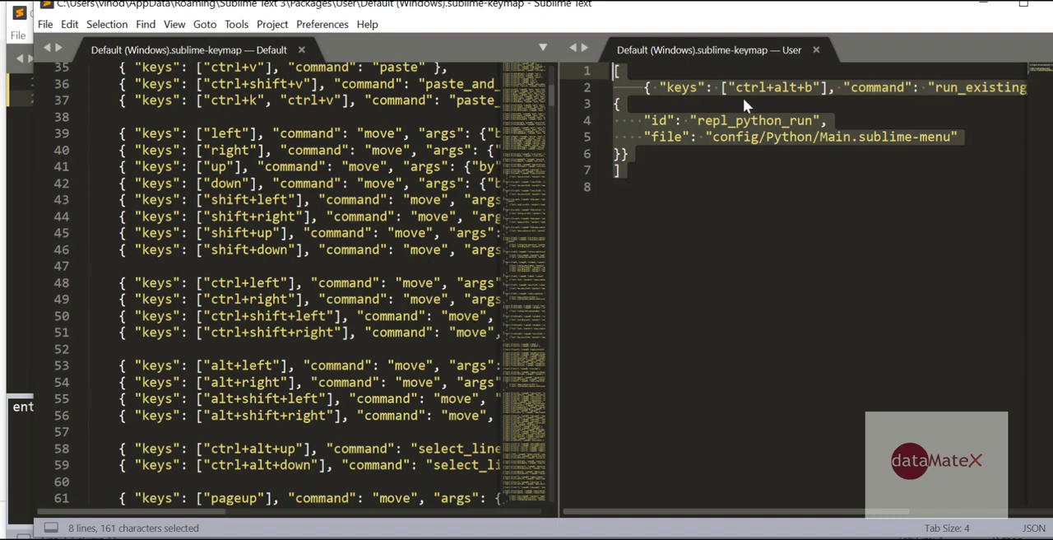
{"action": "mouse_move", "coordinate": [882, 171]}
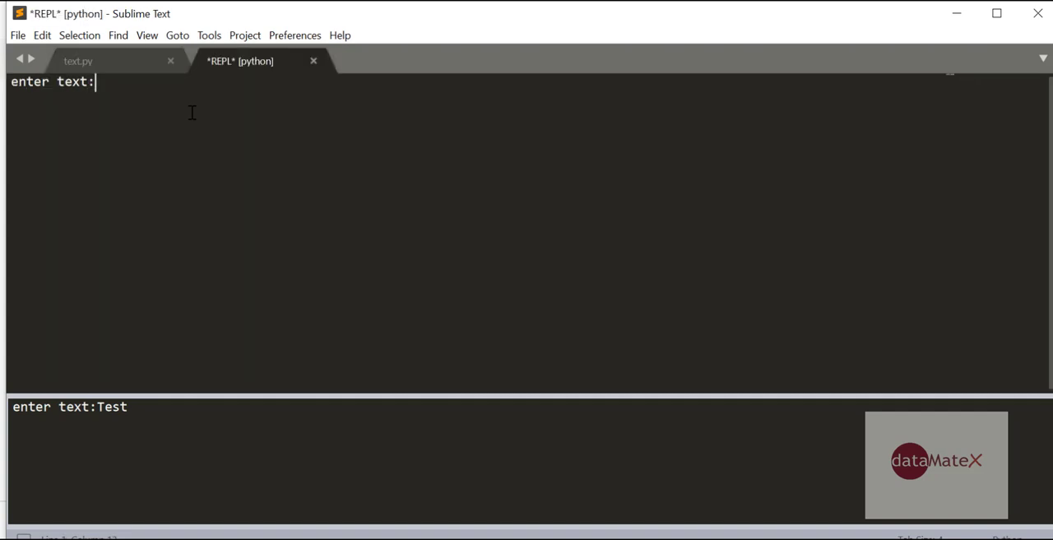
- Return to text.py to fix print(input_text) and close the *REPL* [python] tab
{"action": "left_click", "coordinate": [78, 61]}
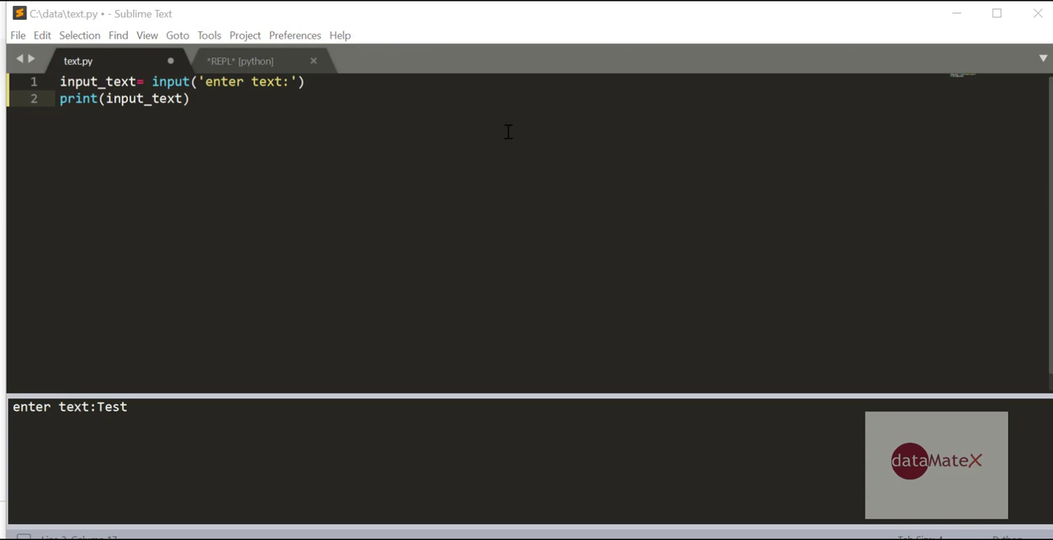
{"action": "left_click", "coordinate": [313, 61]}
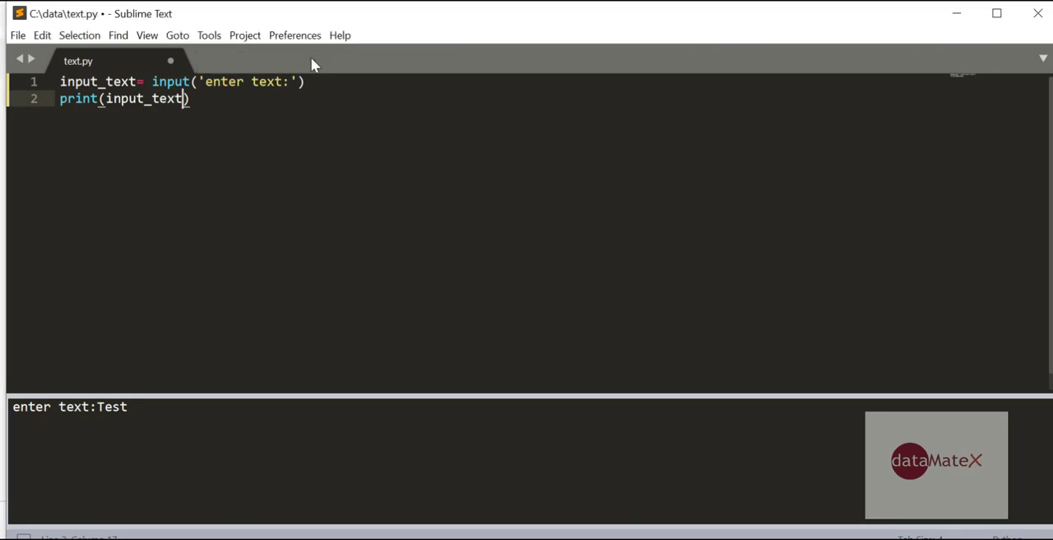
{"action": "mouse_move", "coordinate": [208, 116]}
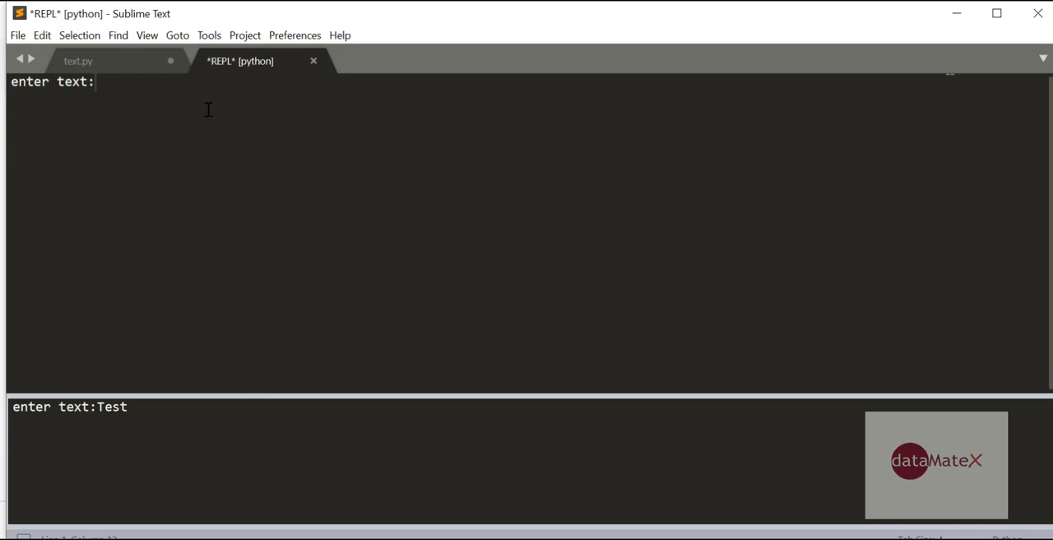
- Run text.py via Ctrl+Alt+B and enter 'Try input', ending in a NameError for 'inp'
{"action": "type", "text": "Try input"}
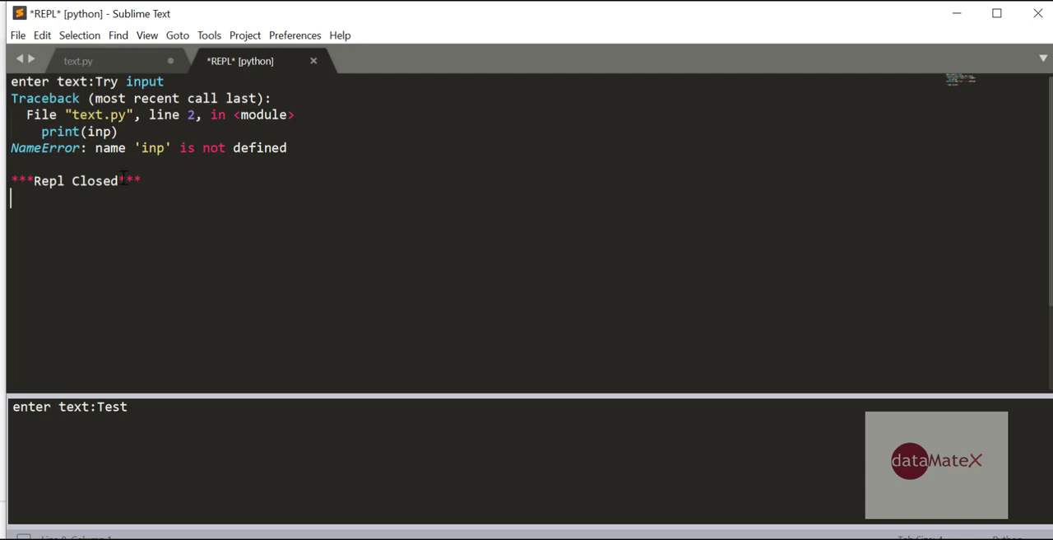
{"action": "mouse_move", "coordinate": [78, 61]}
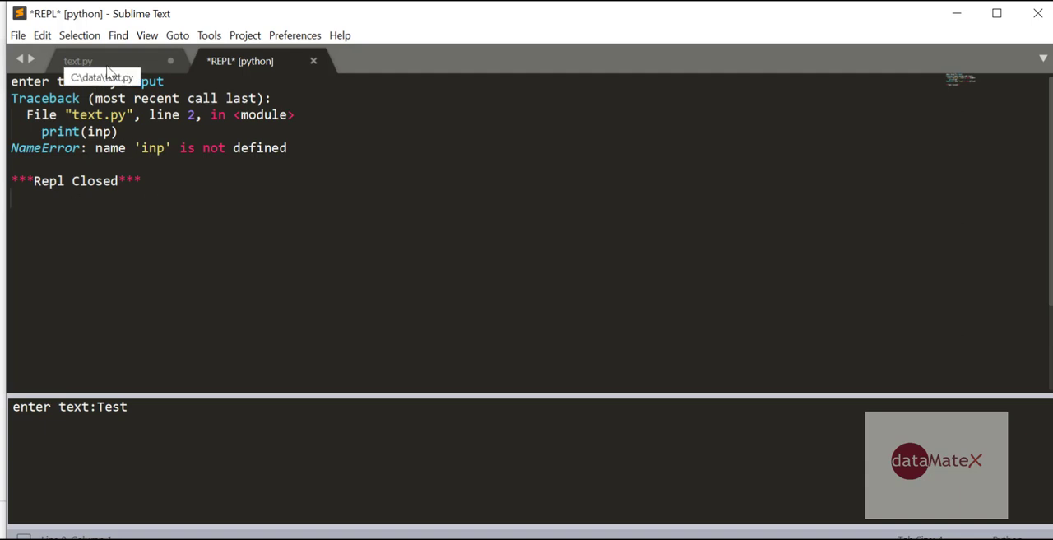
- Switch to text.py and save the corrected script with File > Save
{"action": "left_click", "coordinate": [16, 34]}
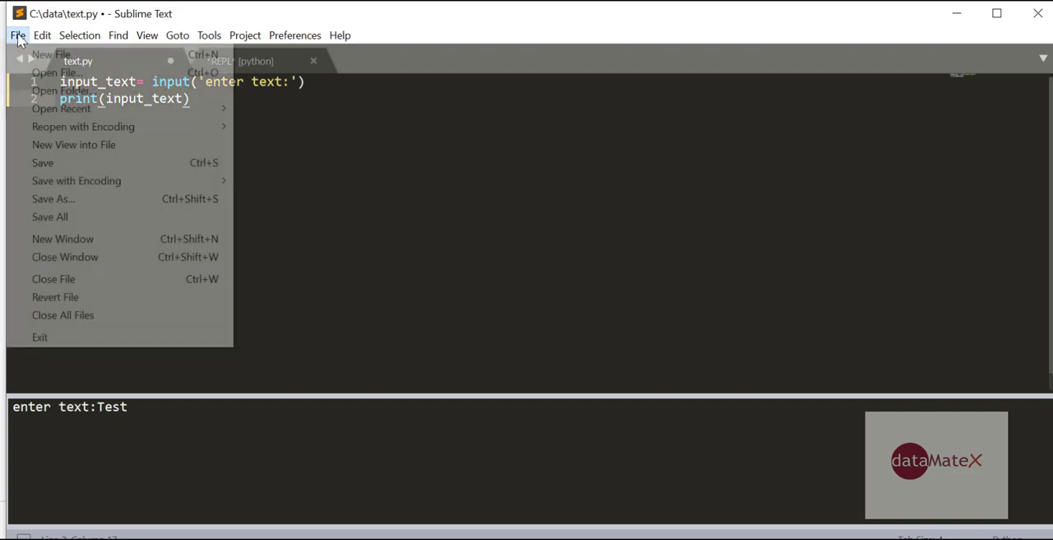
{"action": "left_click", "coordinate": [42, 161]}
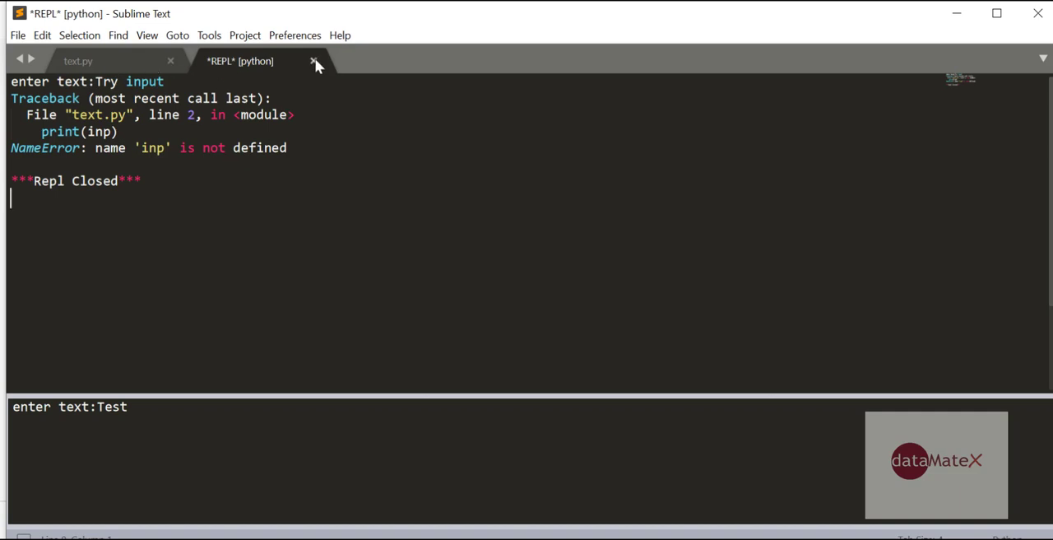
- Close the old REPL output, rerun text.py with Ctrl+Alt+B and enter 'Try test', which prints back
{"action": "left_click", "coordinate": [313, 61]}
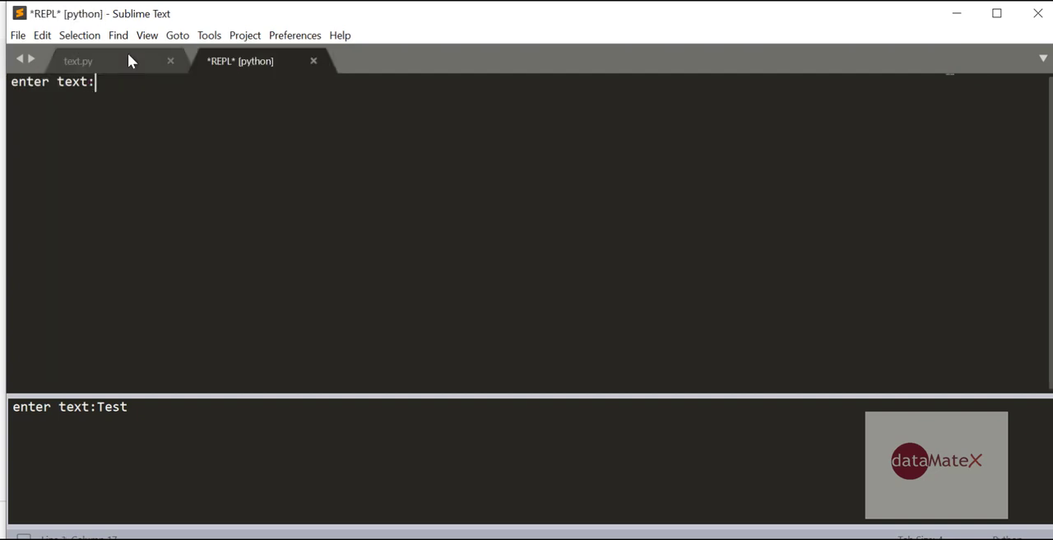
{"action": "mouse_move", "coordinate": [140, 124]}
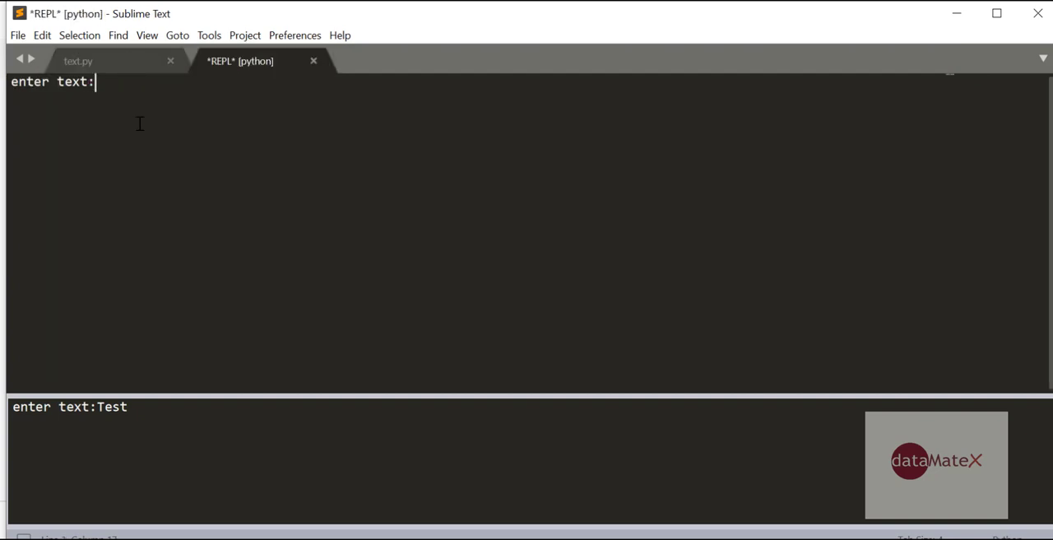
{"action": "type", "text": "Try"}
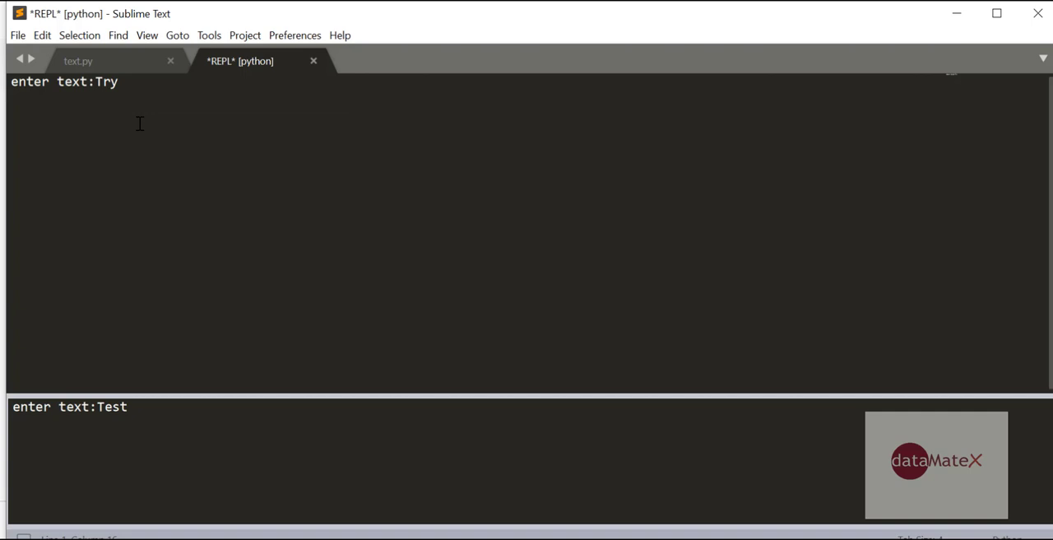
{"action": "type", "text": "test"}
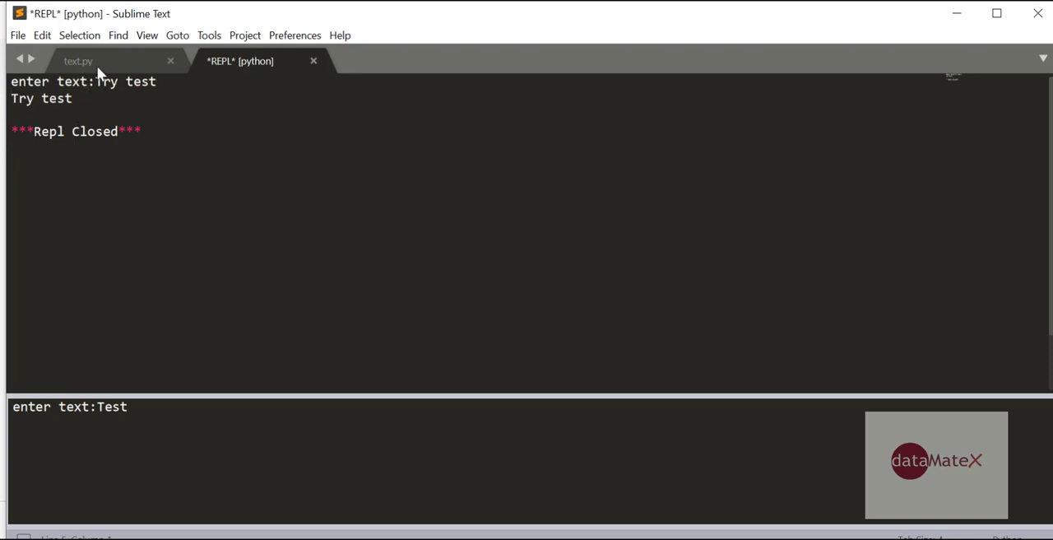
{"action": "mouse_move", "coordinate": [408, 201]}
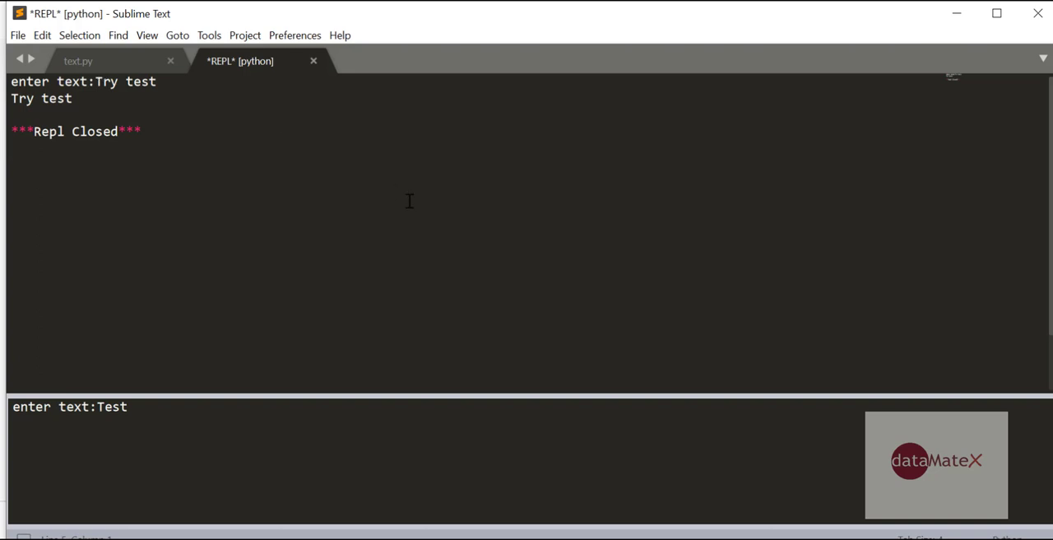